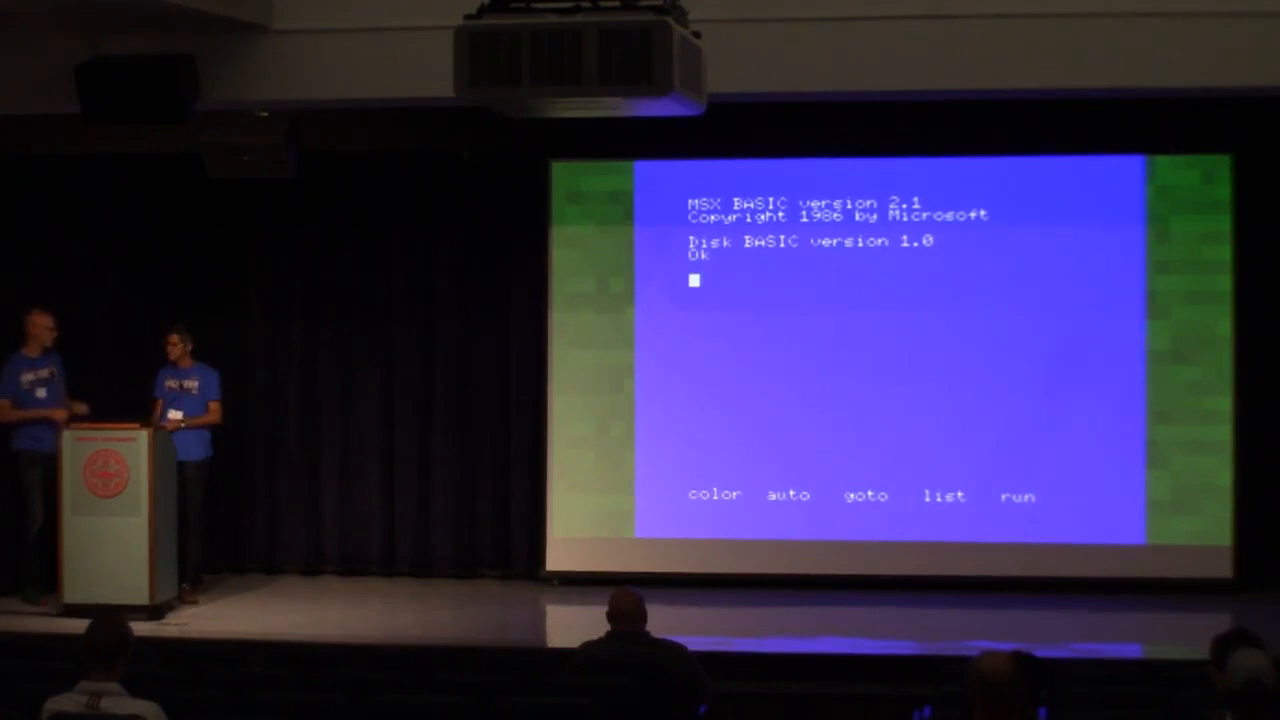
# Enter BASIC line 10 print "Hi", then start line 20 with 'inp'
pyautogui.write('10')
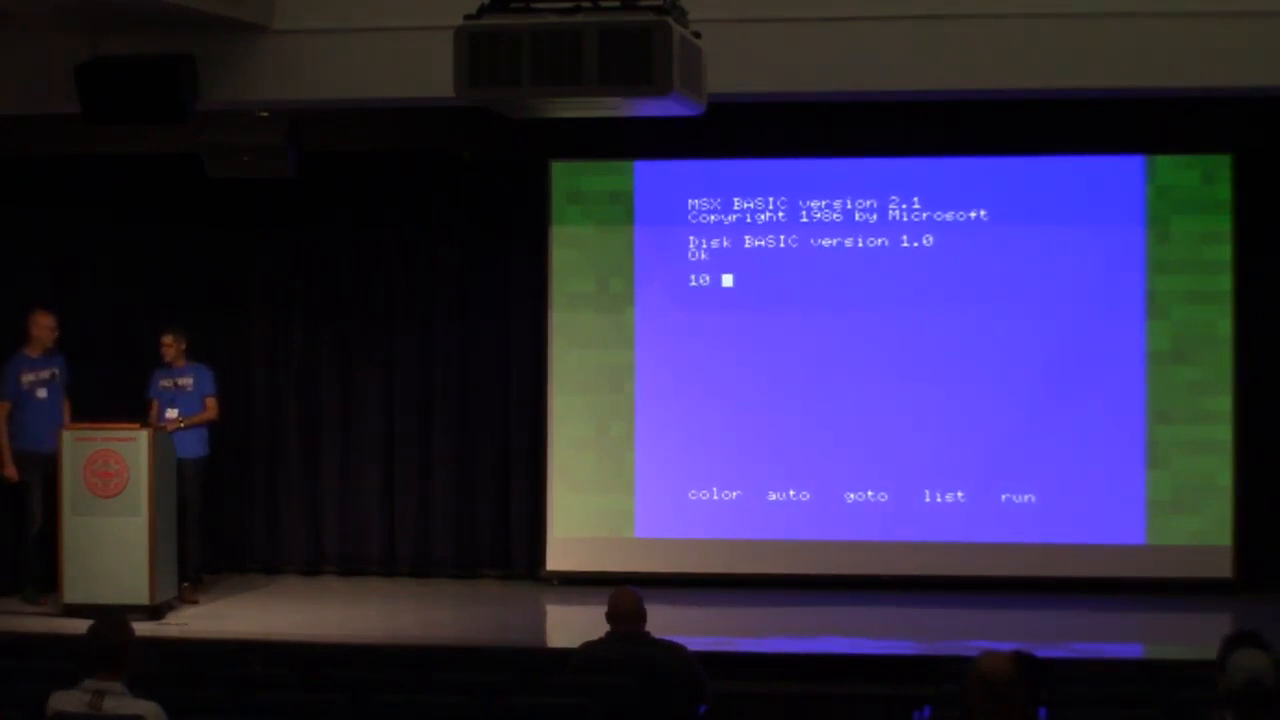
pyautogui.write('print "')
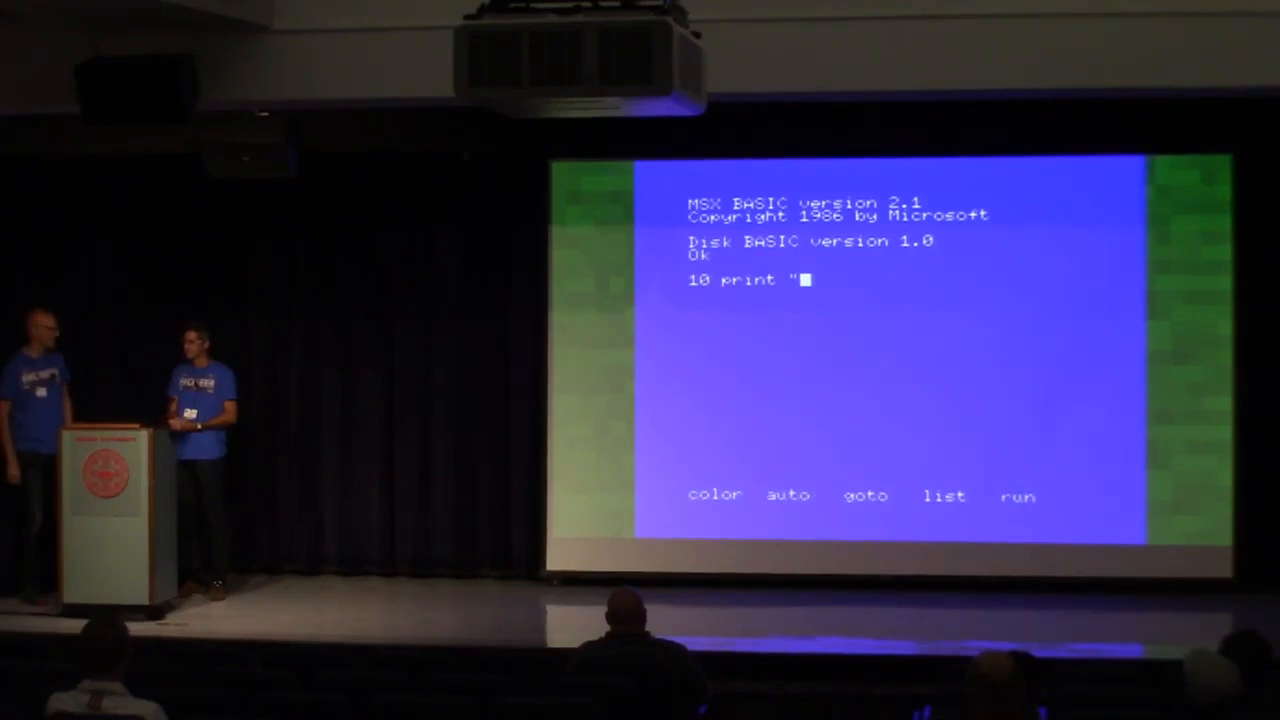
pyautogui.write('Hi"')
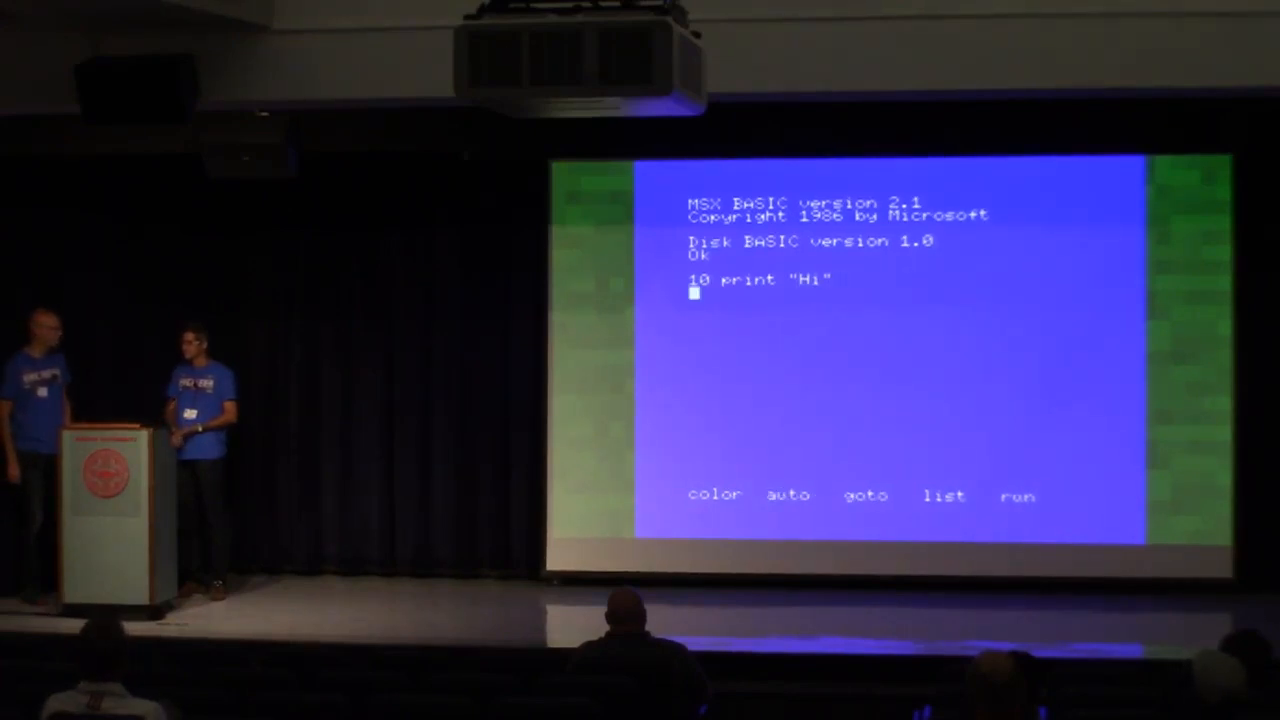
pyautogui.write('20')
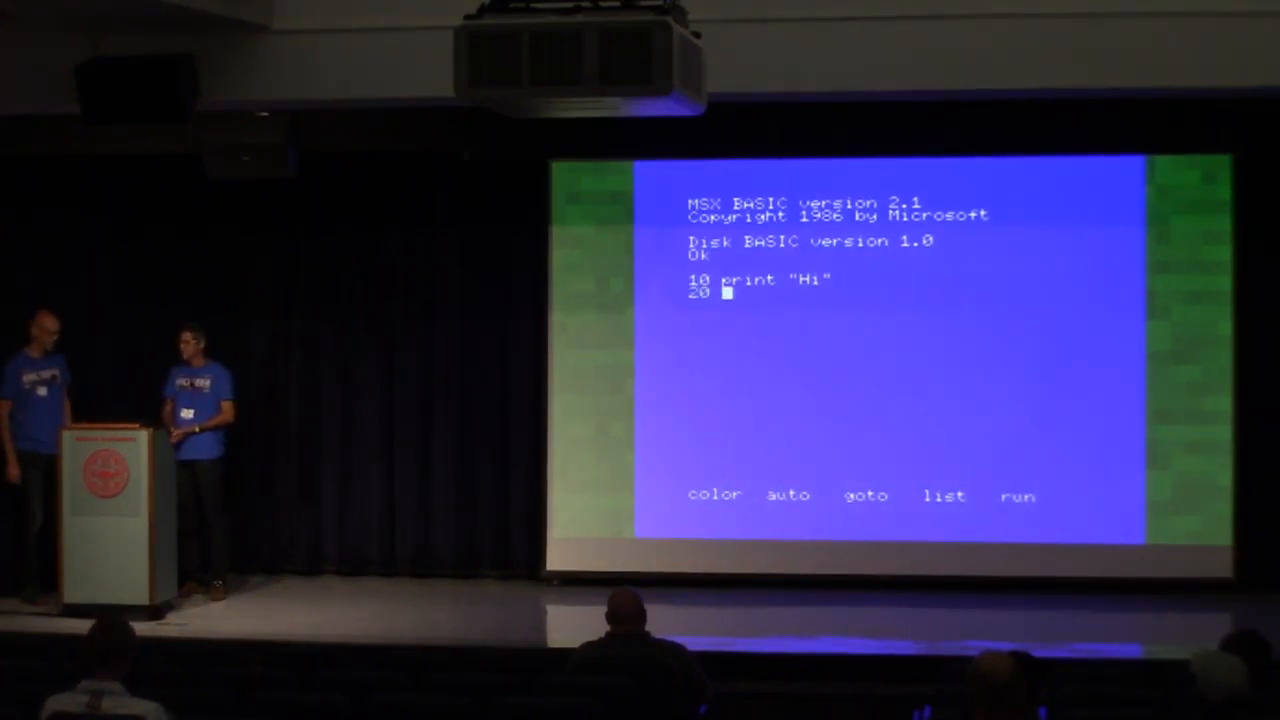
pyautogui.write('inp')
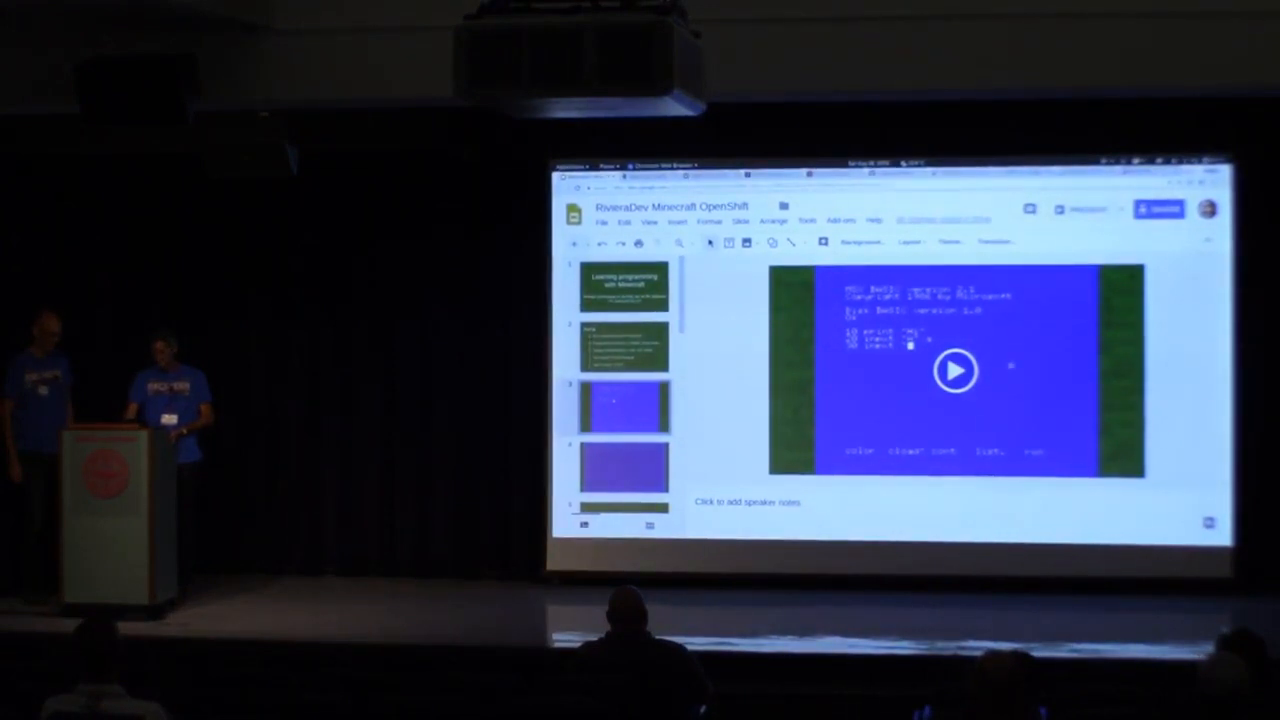
# Play the embedded MSX BASIC screen recording on slide 3
pyautogui.click(955, 371)
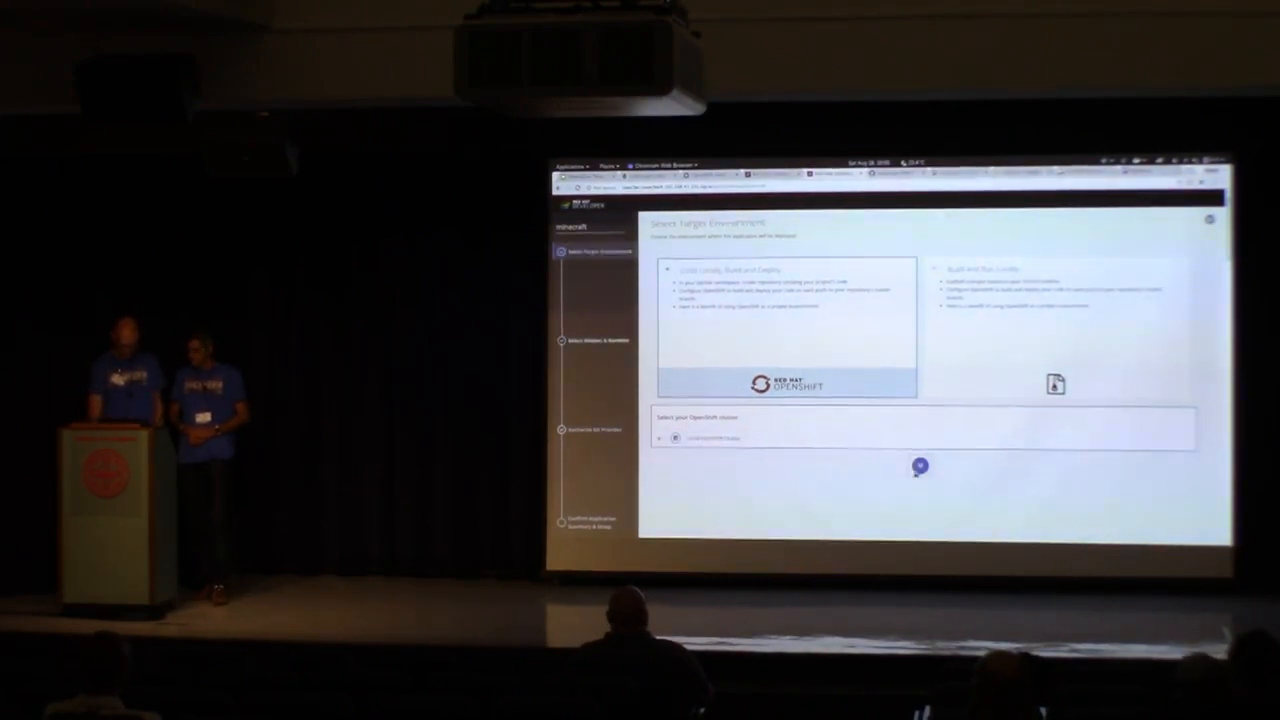
# Choose 'Code Locally, Build and Deploy with your OpenShift cluster' as the target environment
pyautogui.click(919, 466)
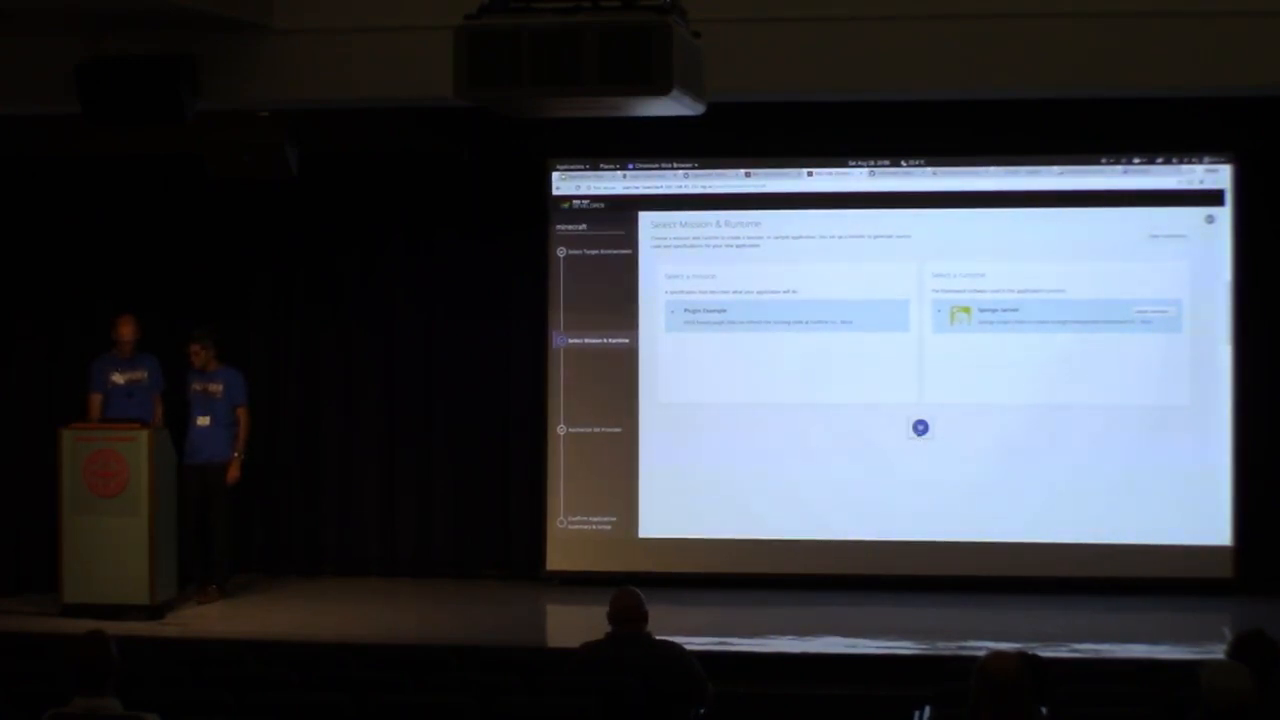
# Confirm the Plugin Example mission with Sponge runtime to reach the application summary
pyautogui.click(919, 428)
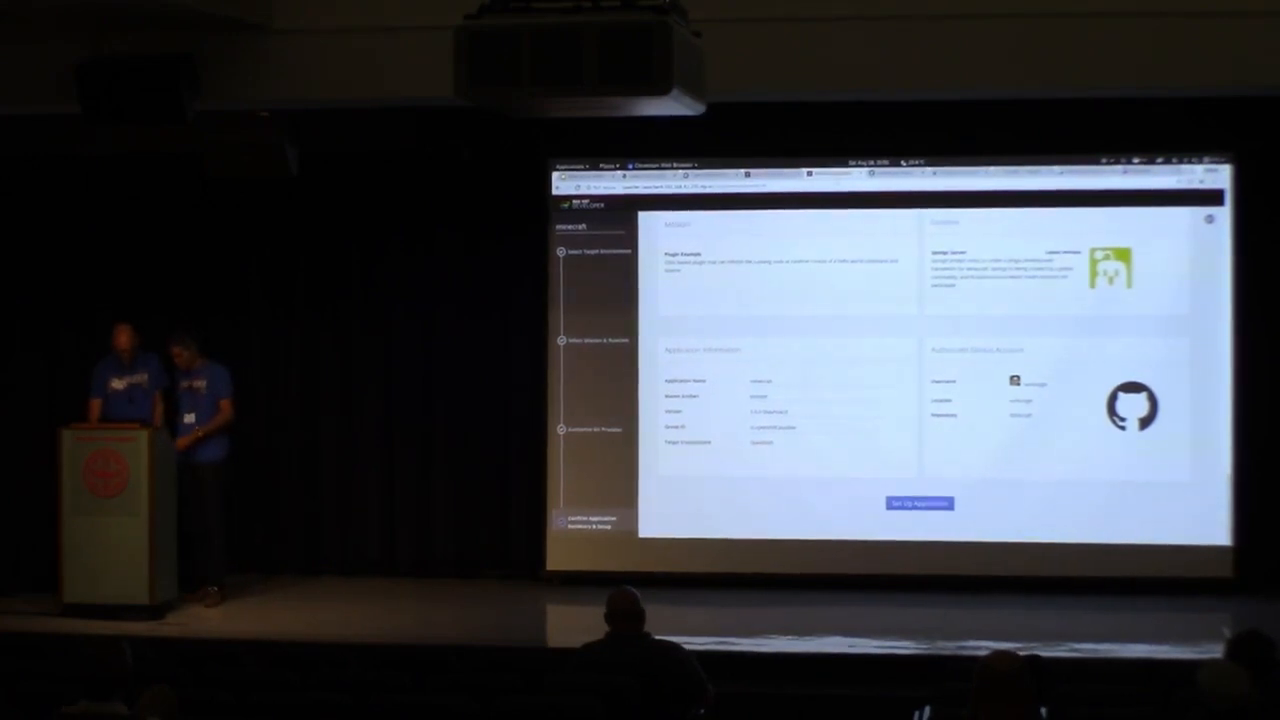
# Set up the application, then open a demo Java file in the minecraft-server repository
pyautogui.click(918, 503)
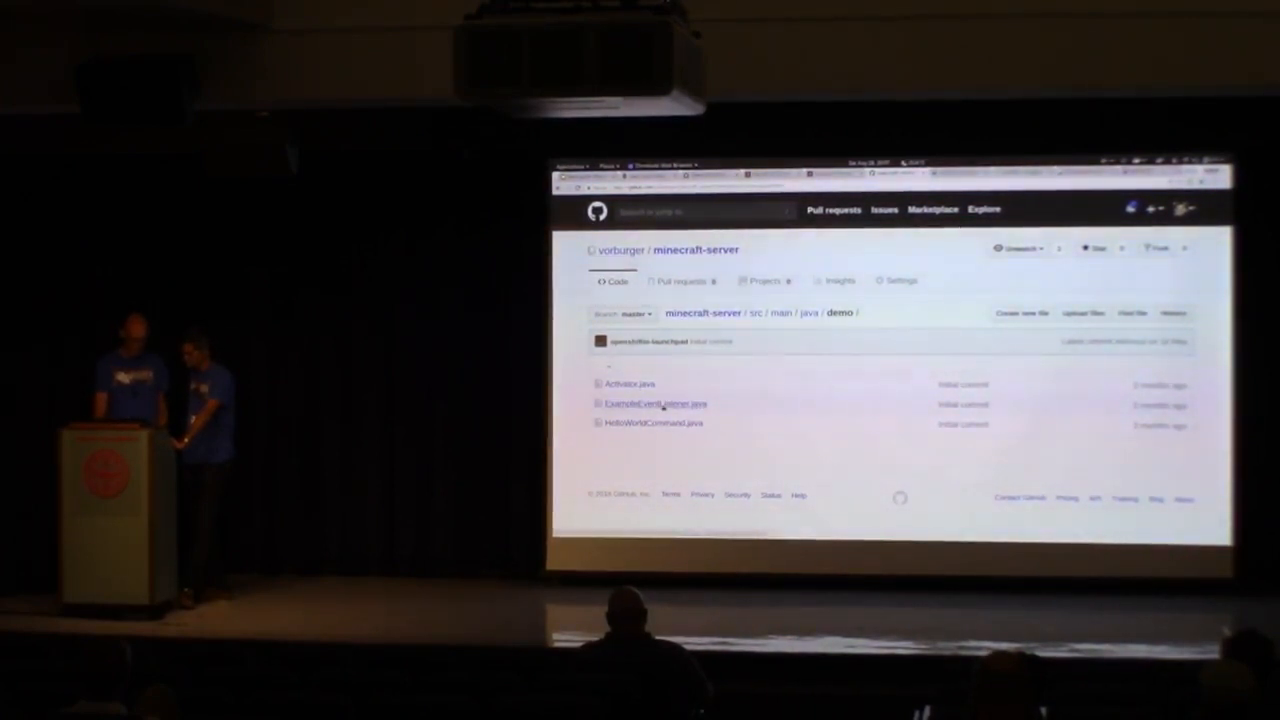
pyautogui.click(655, 403)
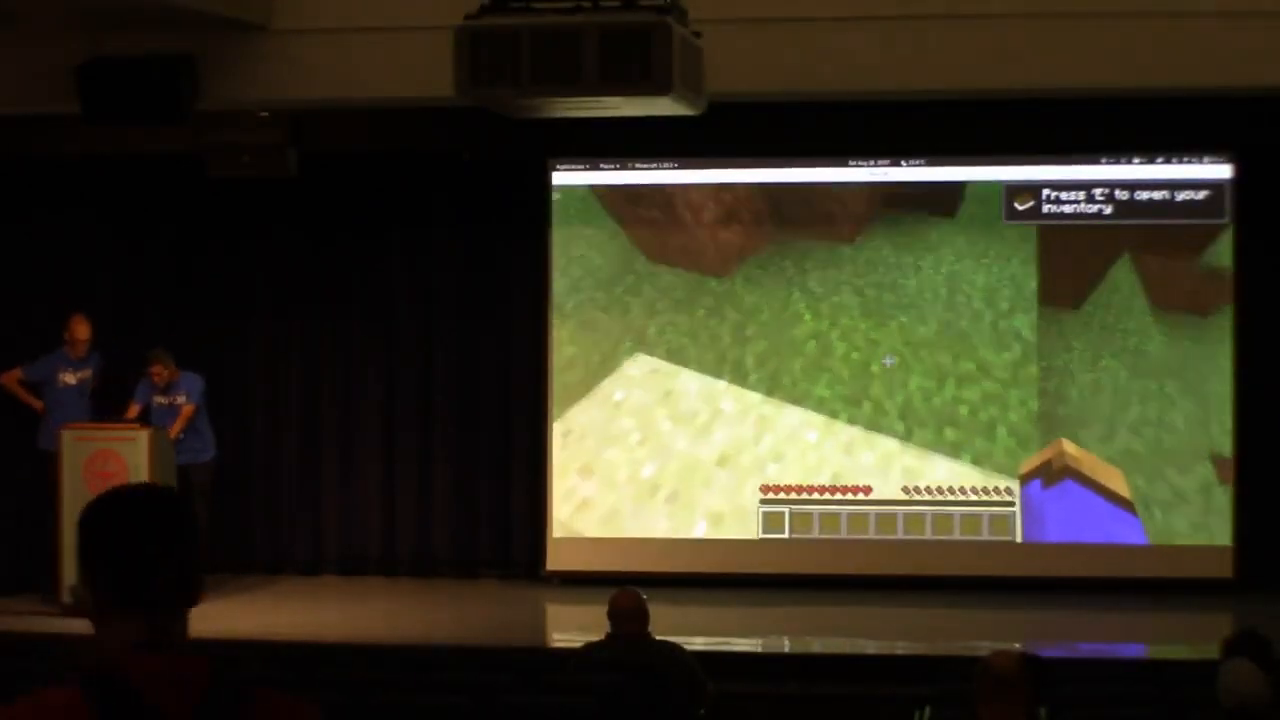
pyautogui.press('Escape')
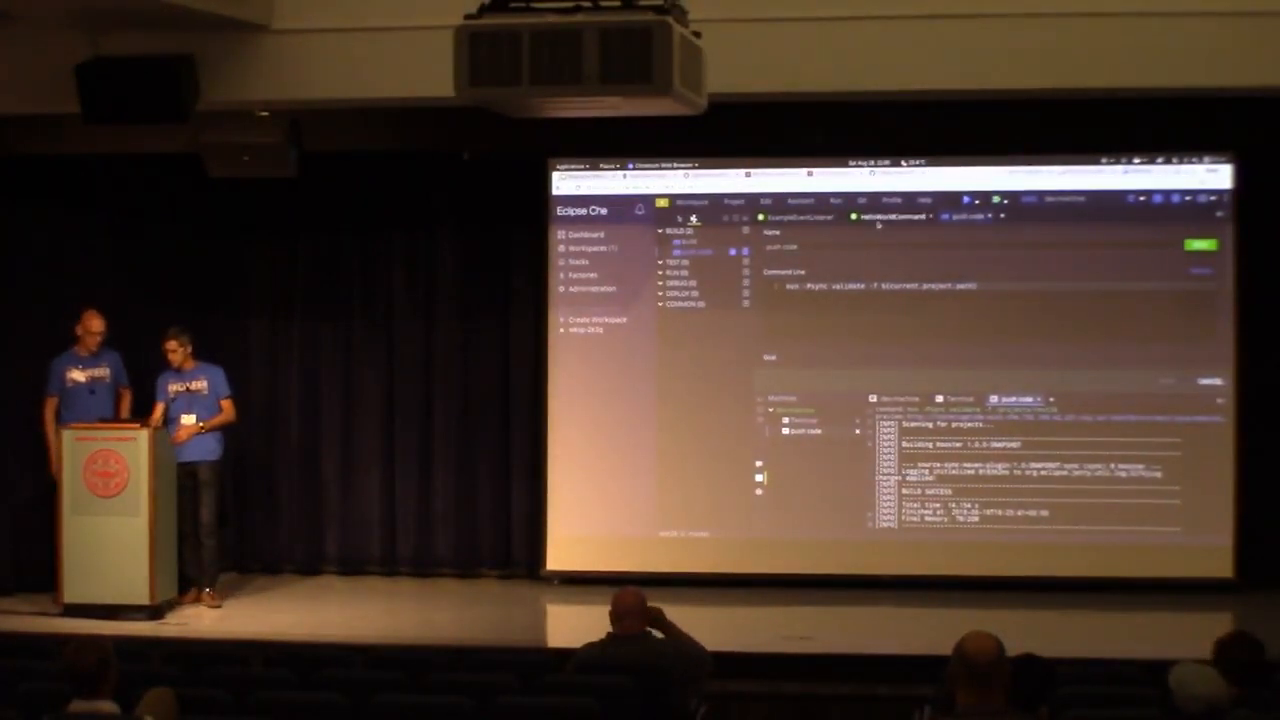
# Open the HelloWorldCommand source file
pyautogui.click(888, 216)
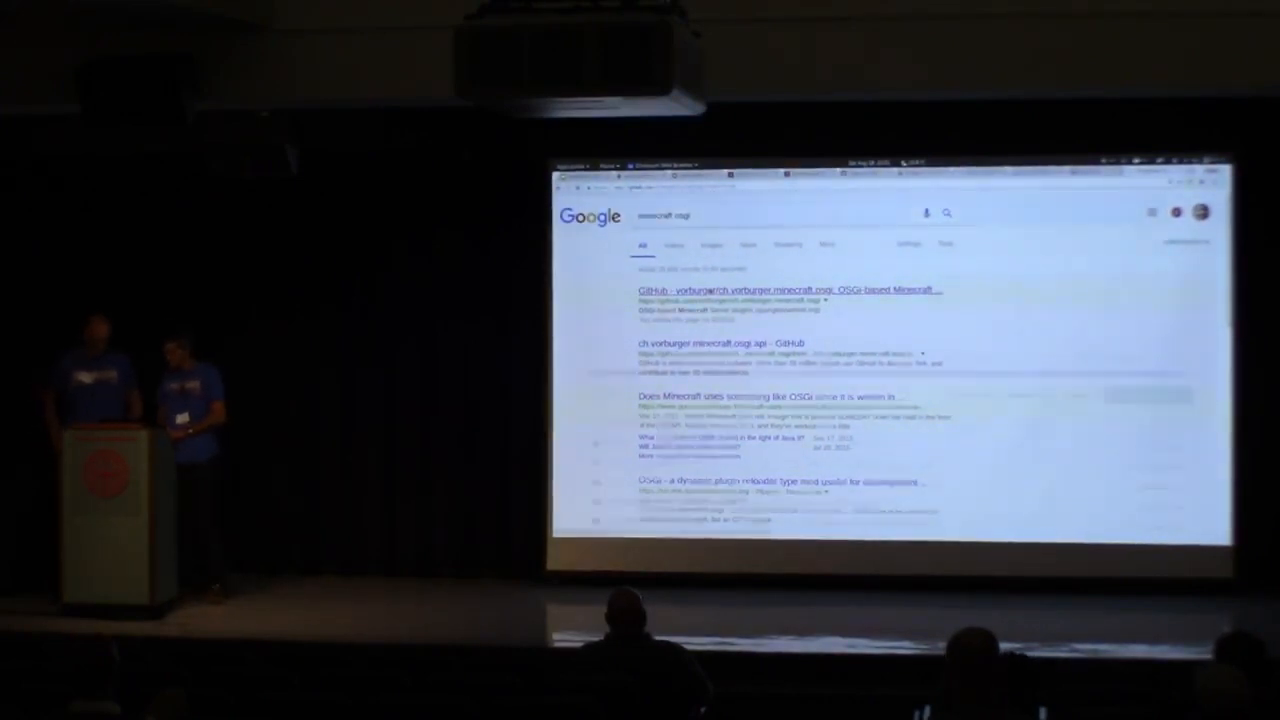
pyautogui.click(790, 290)
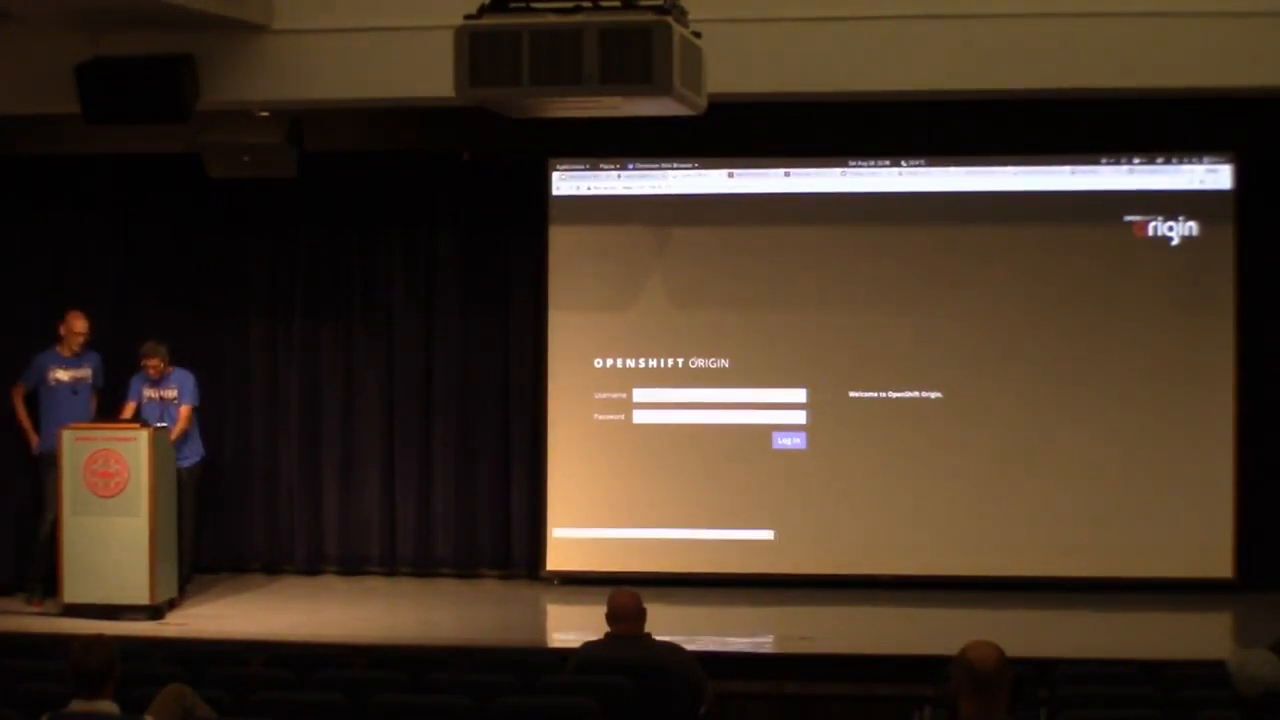
# Sign in to the OpenShift Origin console, listing launcher4, eclipse-che, storeys and test38
pyautogui.click(787, 440)
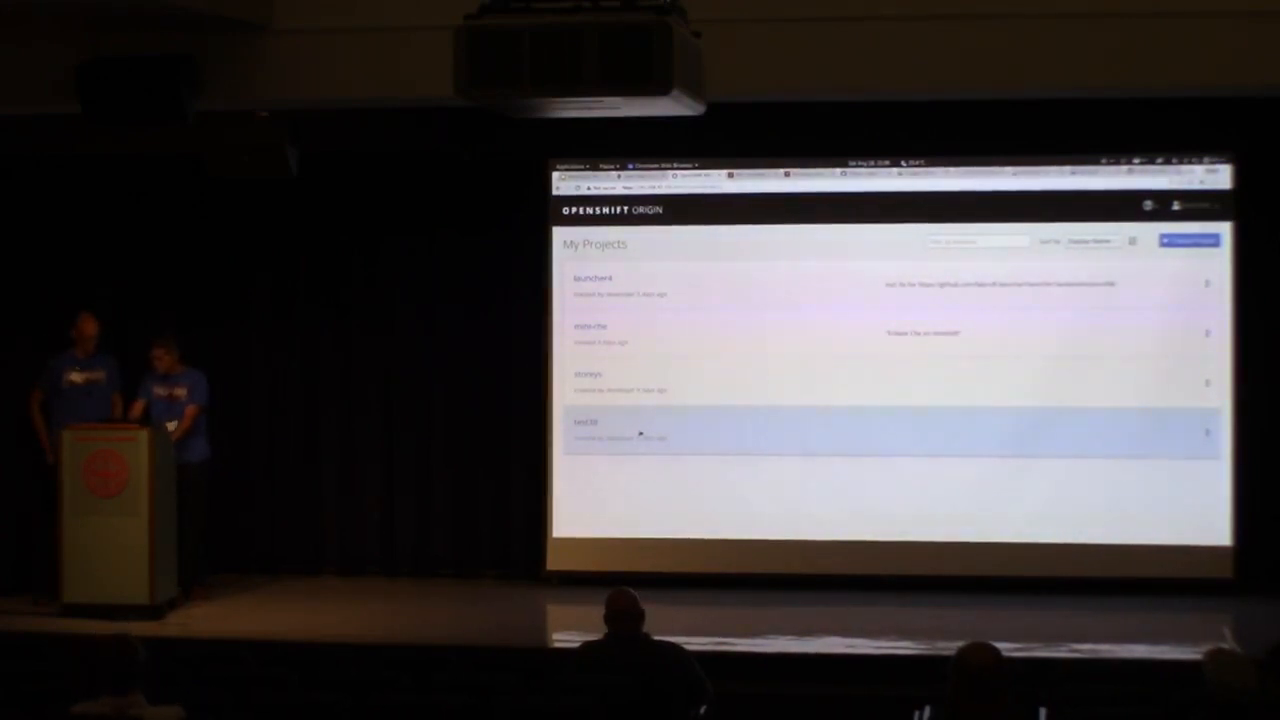
# Open the test38 project to reach the minecraft-server build history
pyautogui.click(587, 421)
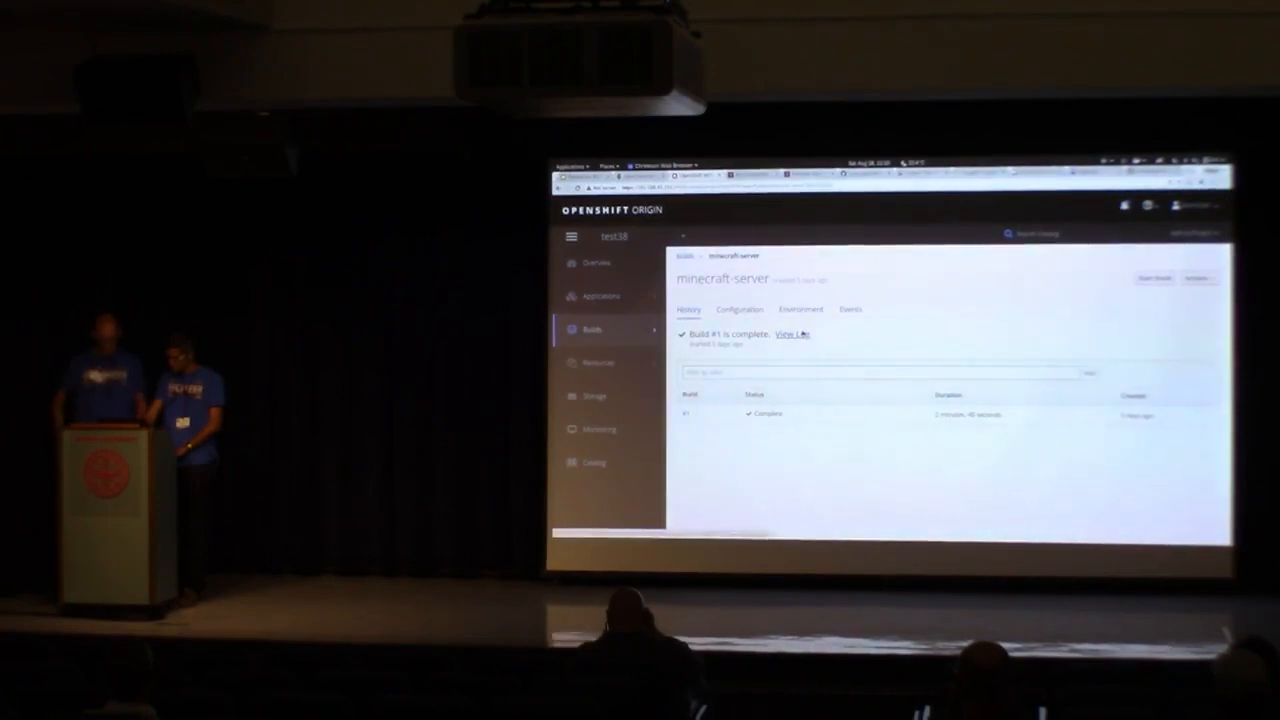
# View the log of minecraft-server build #1, then switch to Minecraft's title menu
pyautogui.click(792, 334)
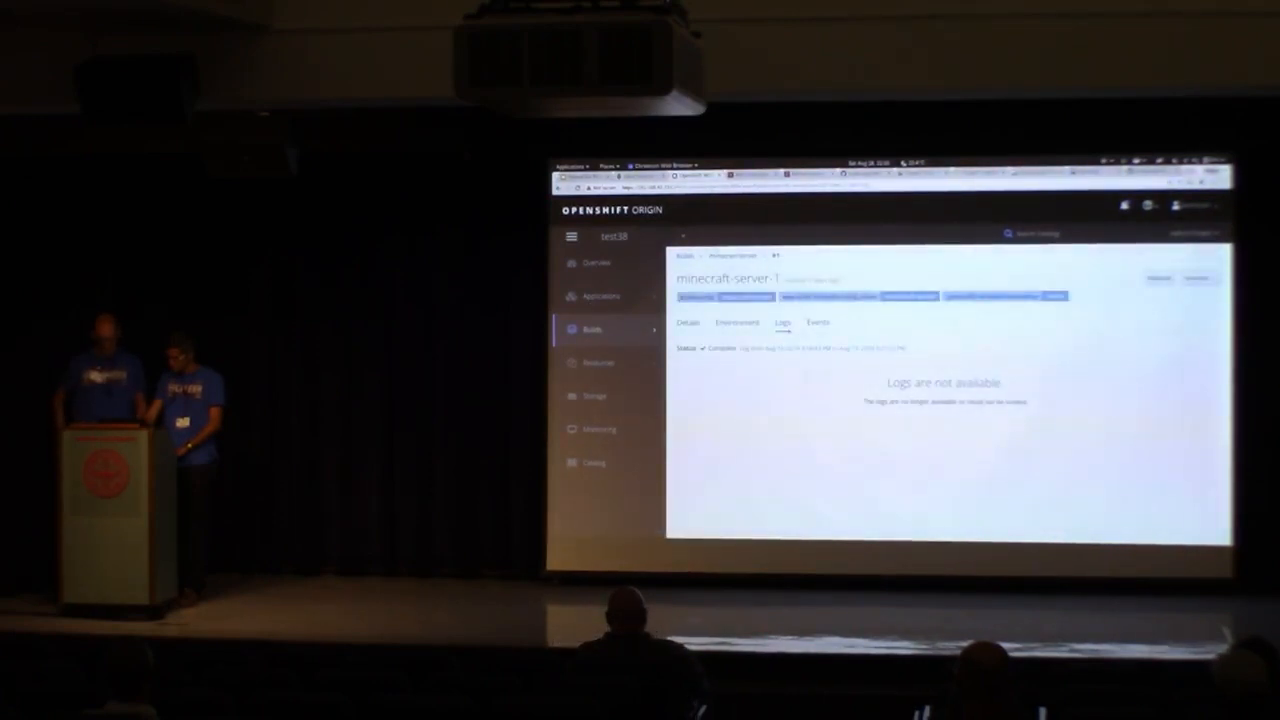
pyautogui.click(591, 329)
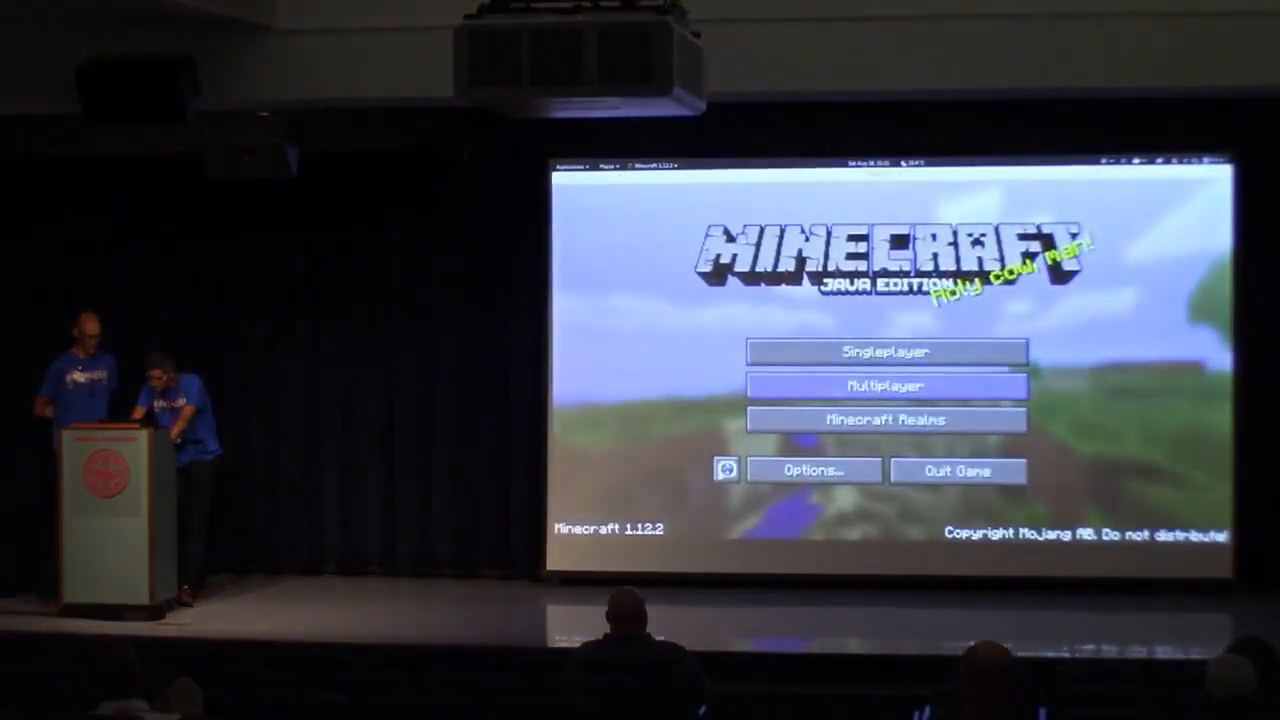
# Open Minecraft's Multiplayer server list and join a saved server
pyautogui.click(884, 386)
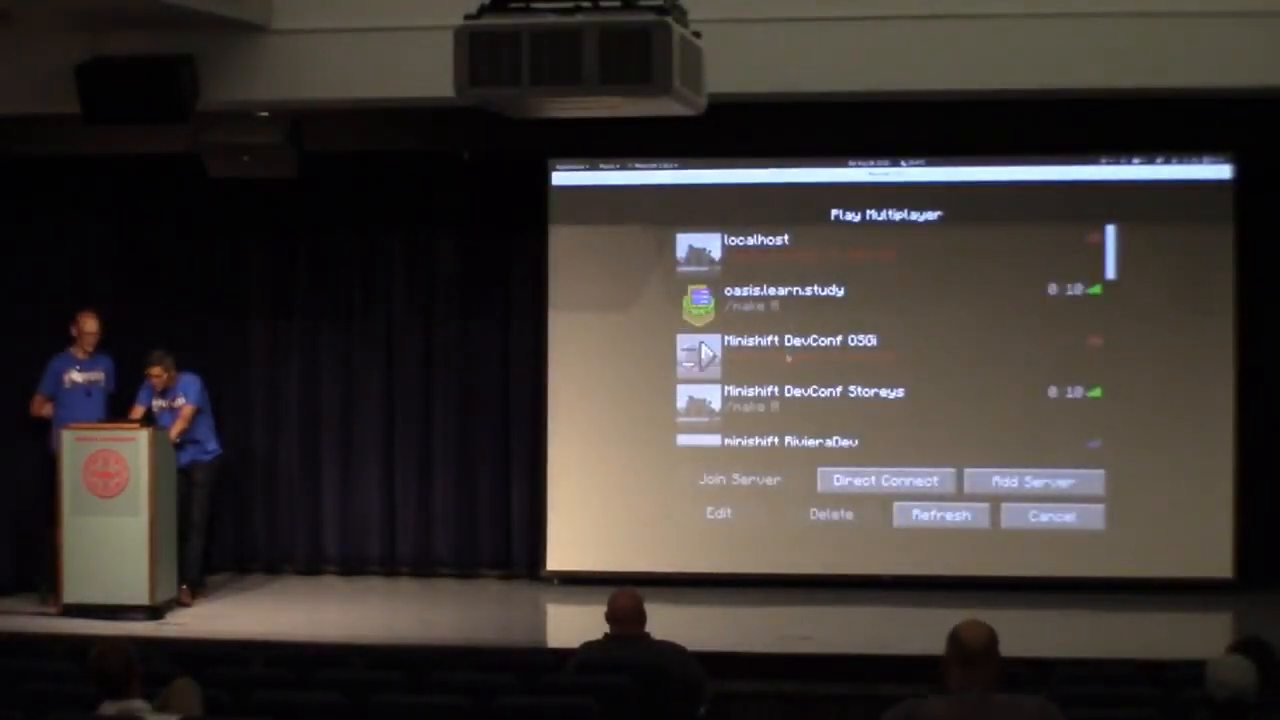
pyautogui.click(810, 400)
pyautogui.write('/time set')
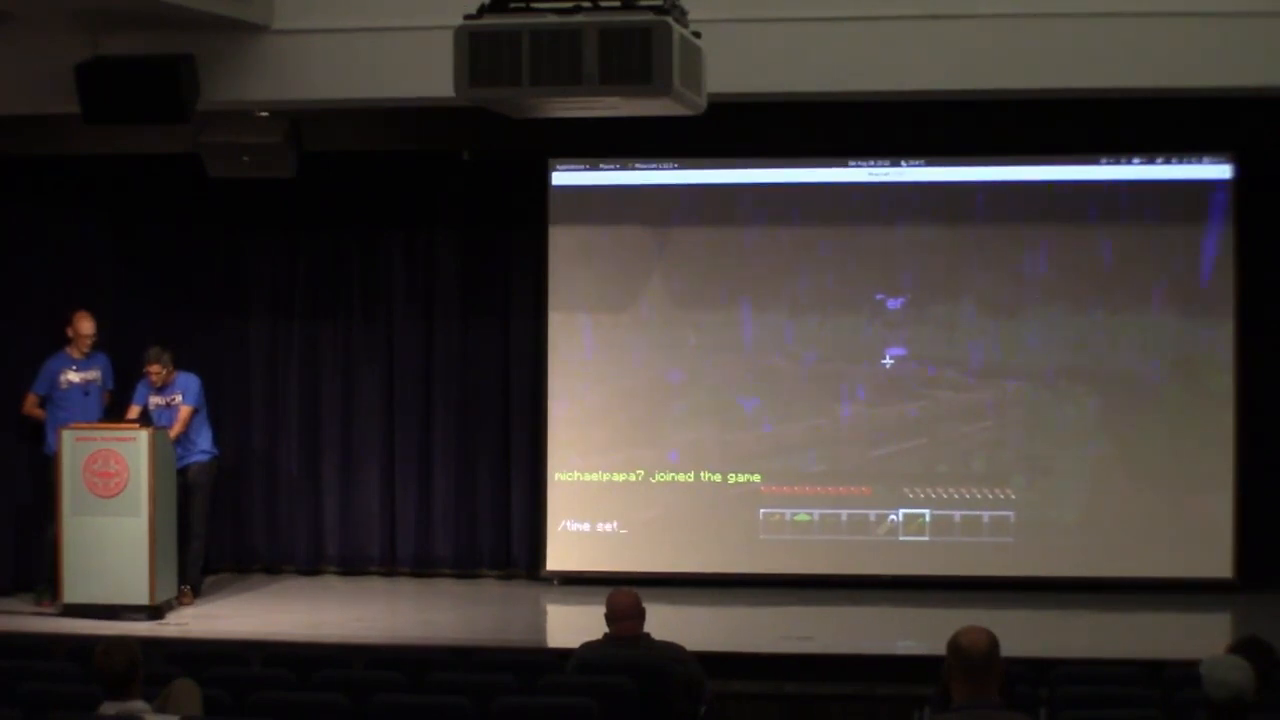
# Run the time-change command in the Minecraft chat
pyautogui.press('Return')
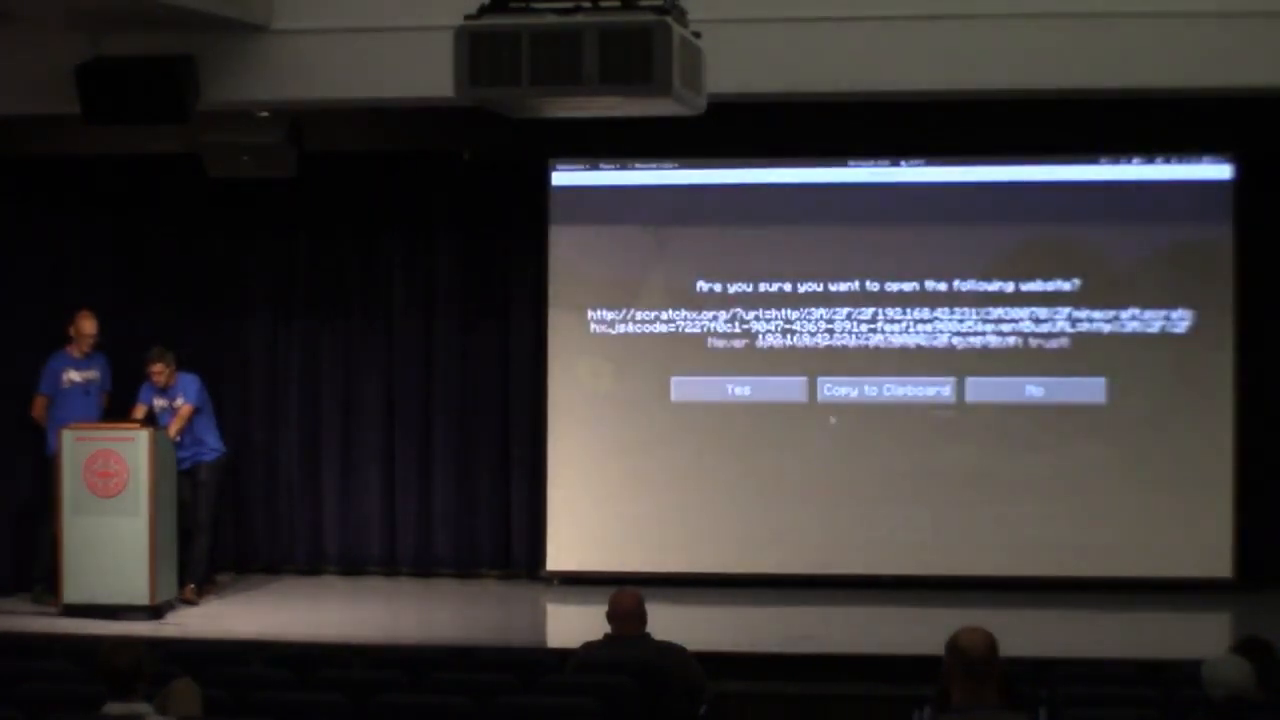
pyautogui.click(738, 389)
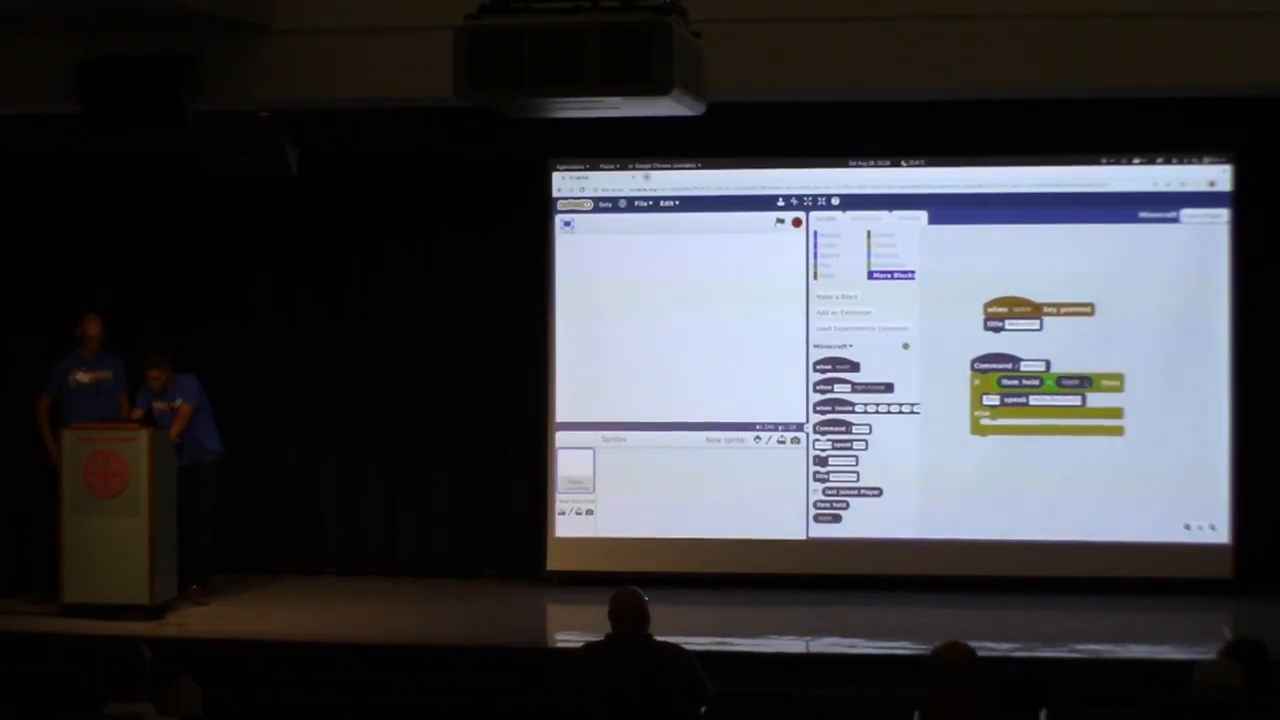
pyautogui.click(1068, 381)
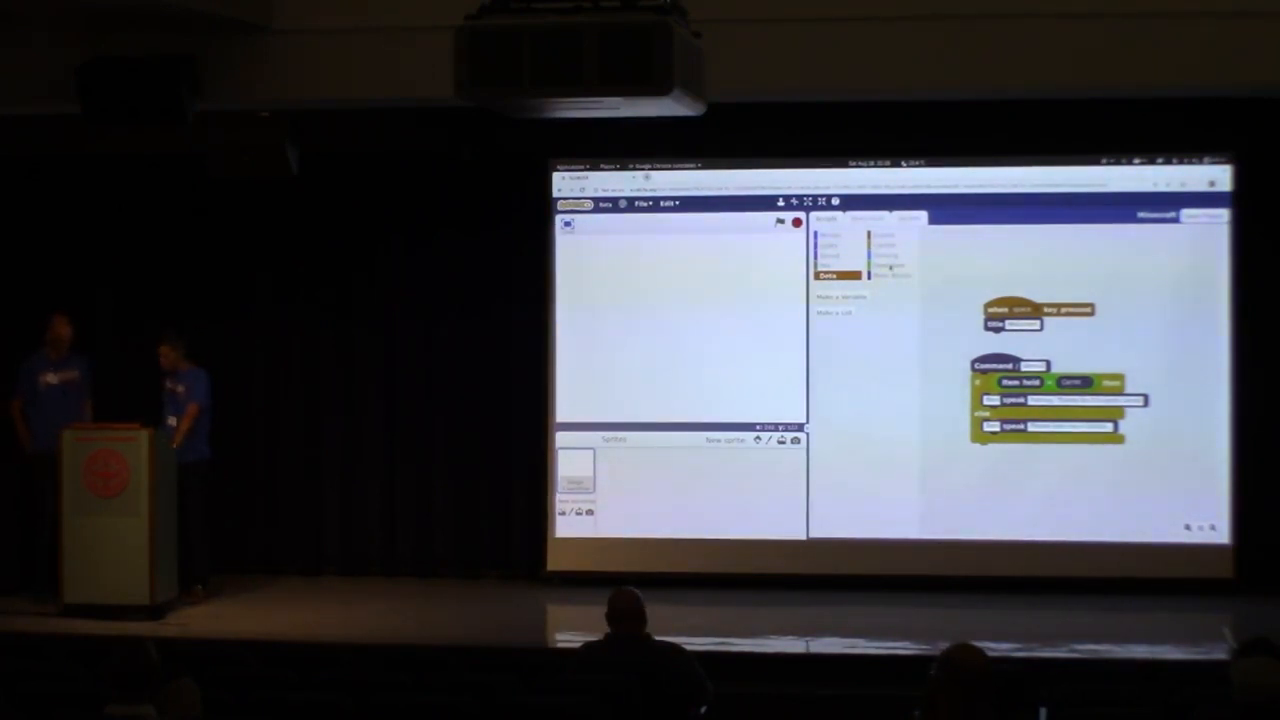
# Switch to the learn.study links page in the browser
pyautogui.click(891, 275)
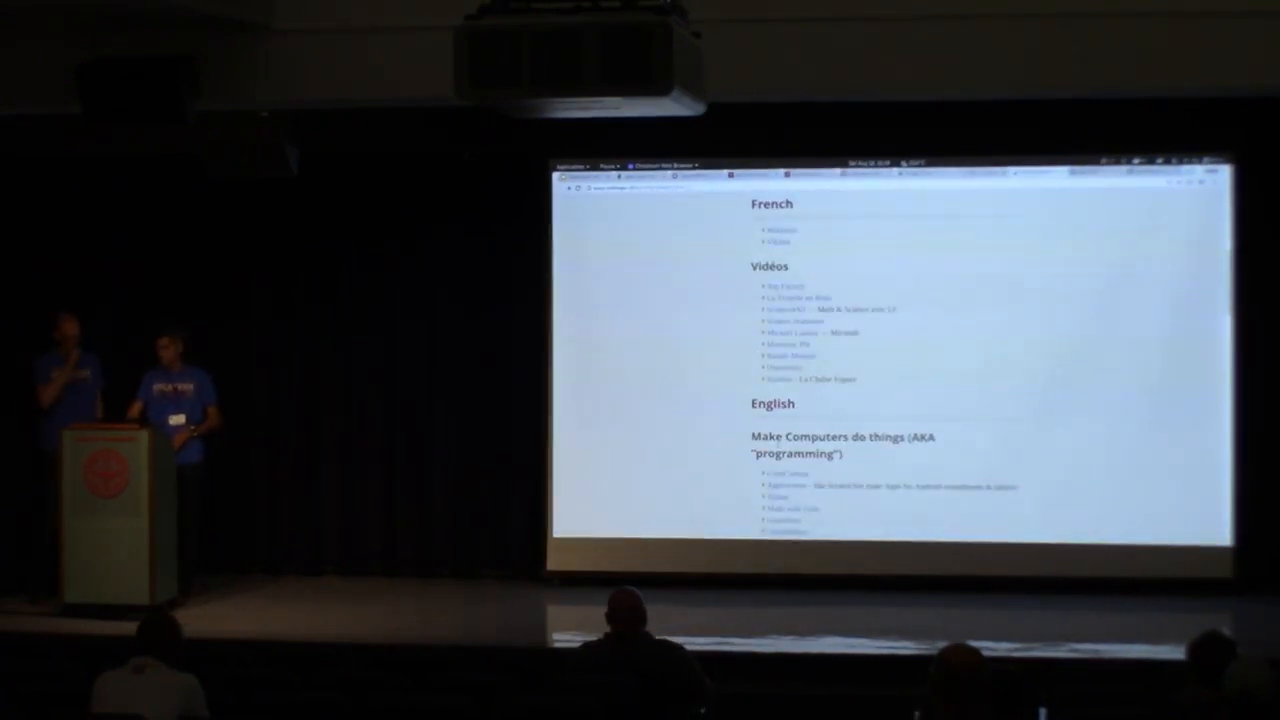
# Scroll the learn.study page down to the Sites and Hardware kits and robots lists
pyautogui.scroll(-3)
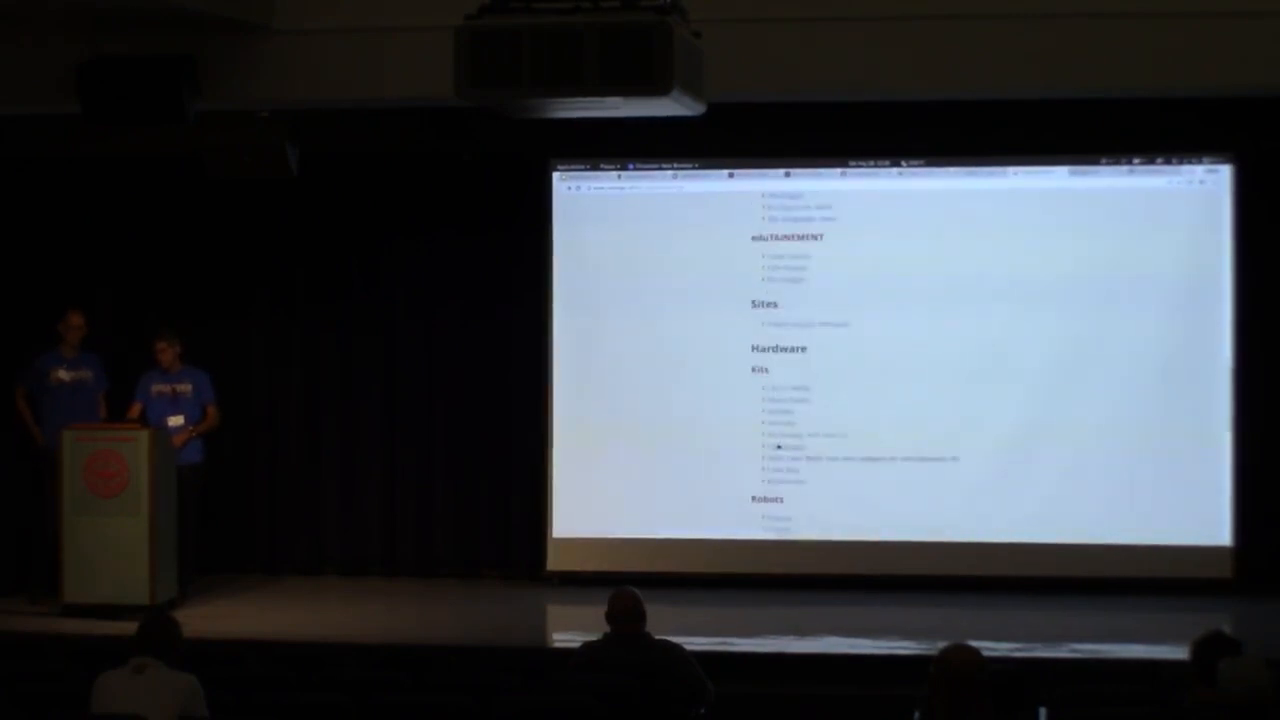
pyautogui.scroll(-3)
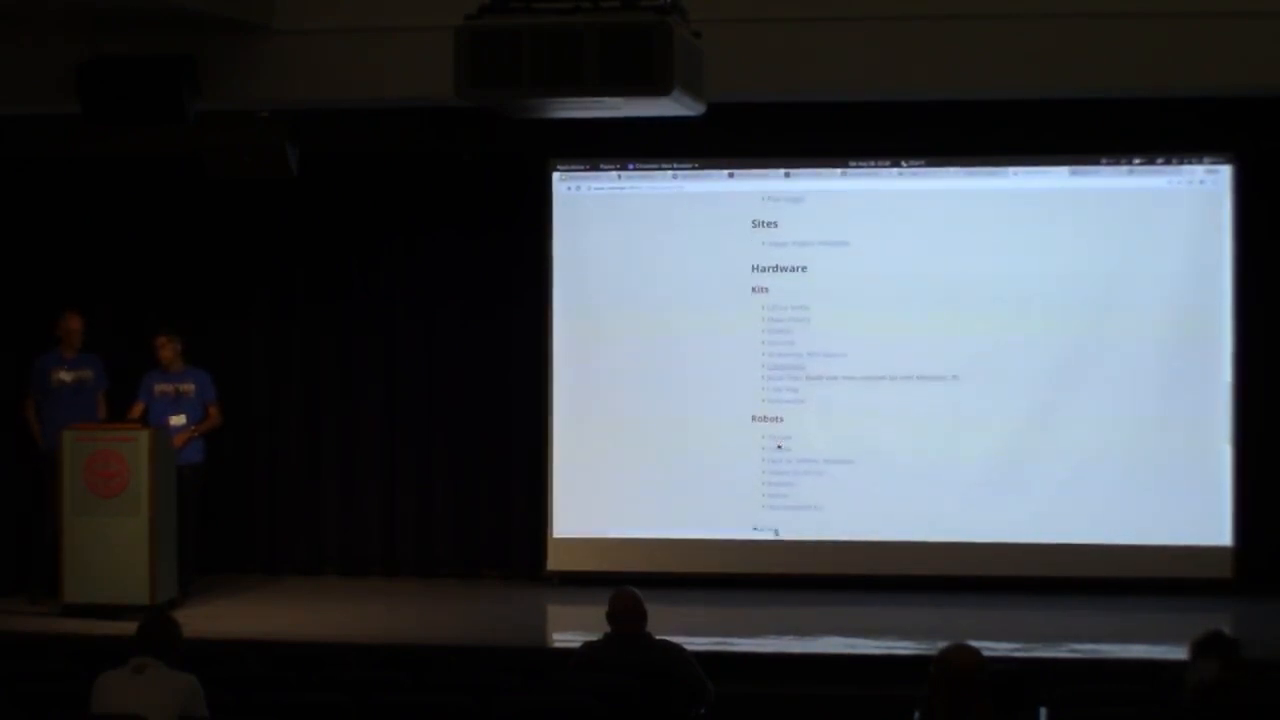